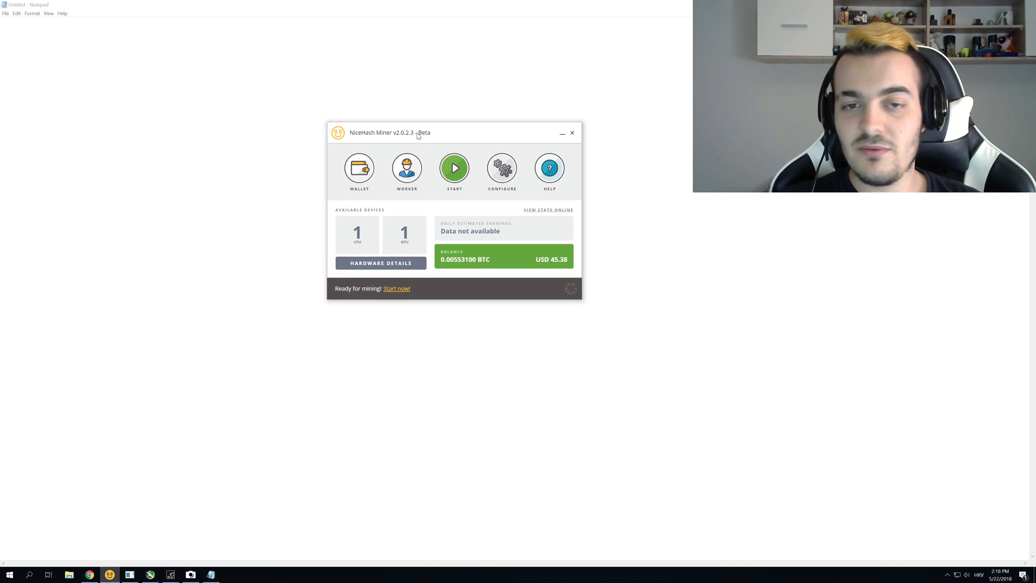
{"action": "mouse_move", "coordinate": [502, 168]}
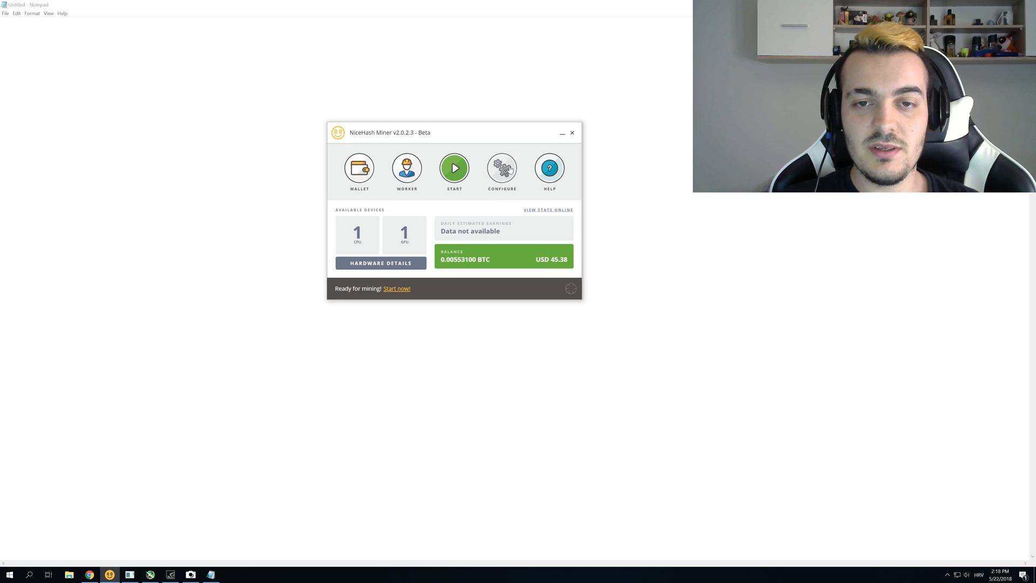
{"action": "mouse_move", "coordinate": [502, 168]}
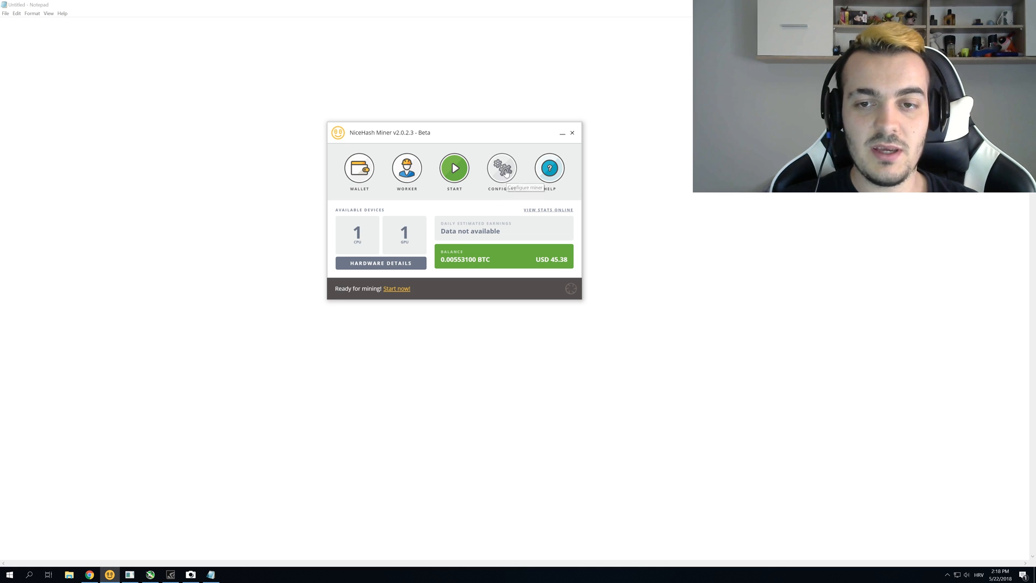
Step: Enable Autostart mining on the Mining configuration page
{"action": "left_click", "coordinate": [501, 168]}
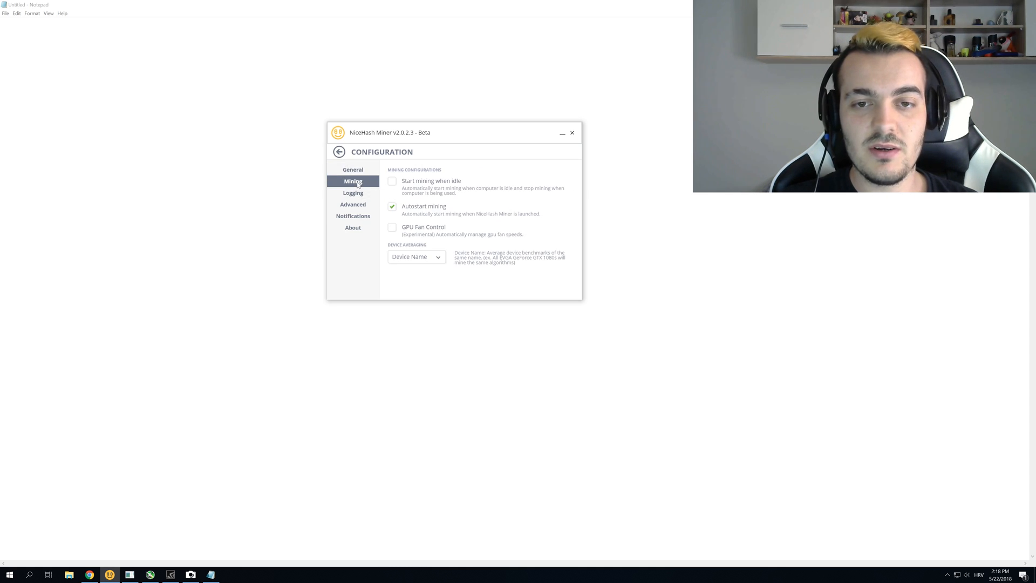
{"action": "left_click", "coordinate": [392, 205]}
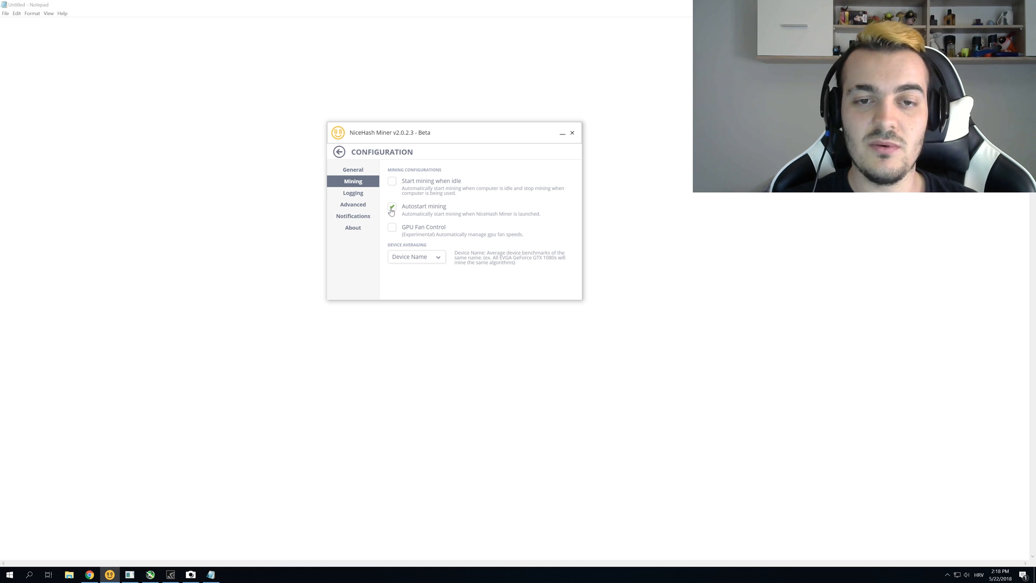
{"action": "left_click", "coordinate": [391, 205]}
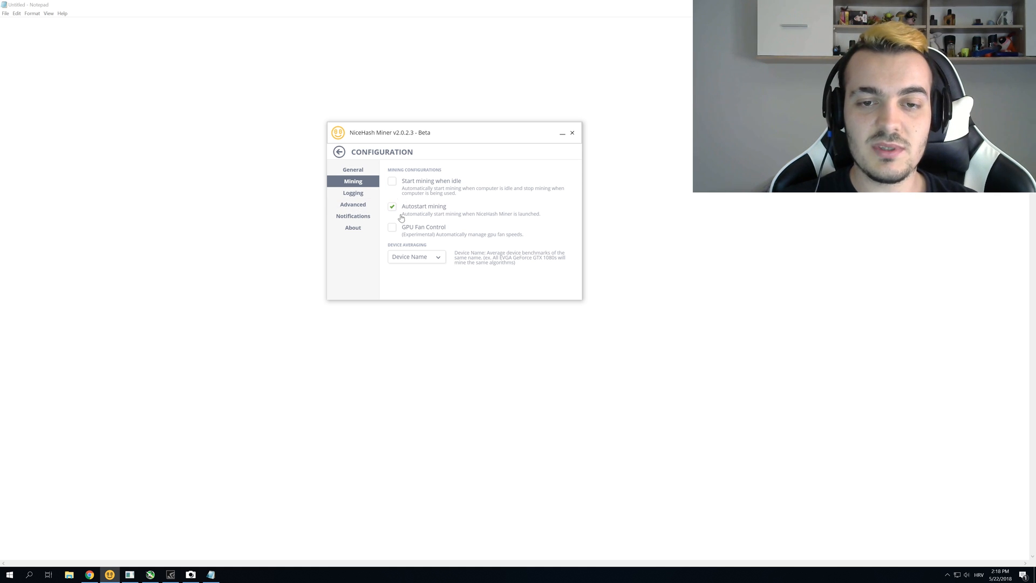
{"action": "mouse_move", "coordinate": [492, 136]}
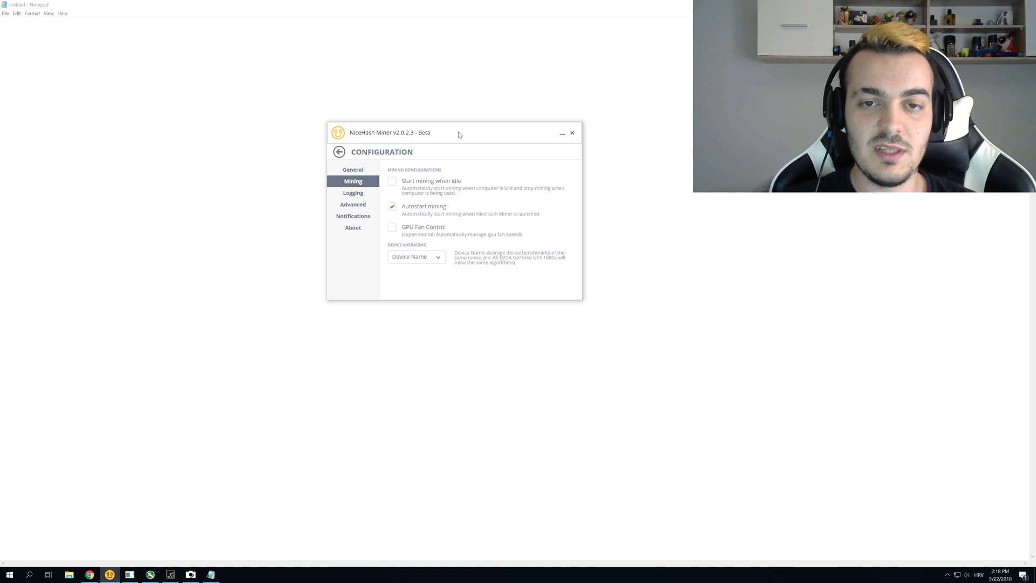
Step: Minimize the miner and run shell:startup to reach the Windows Startup folder
{"action": "left_click", "coordinate": [562, 133]}
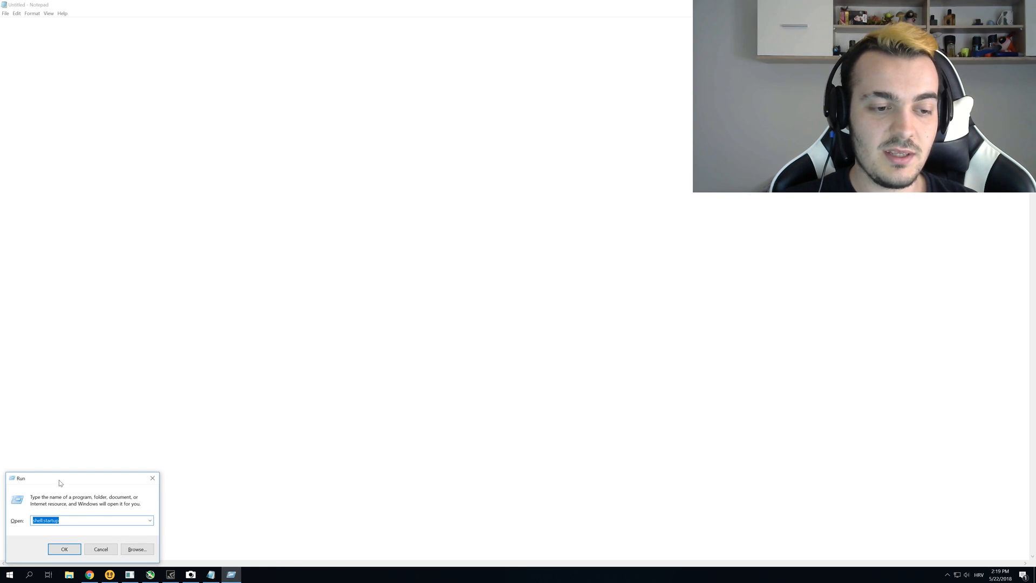
{"action": "mouse_move", "coordinate": [159, 476]}
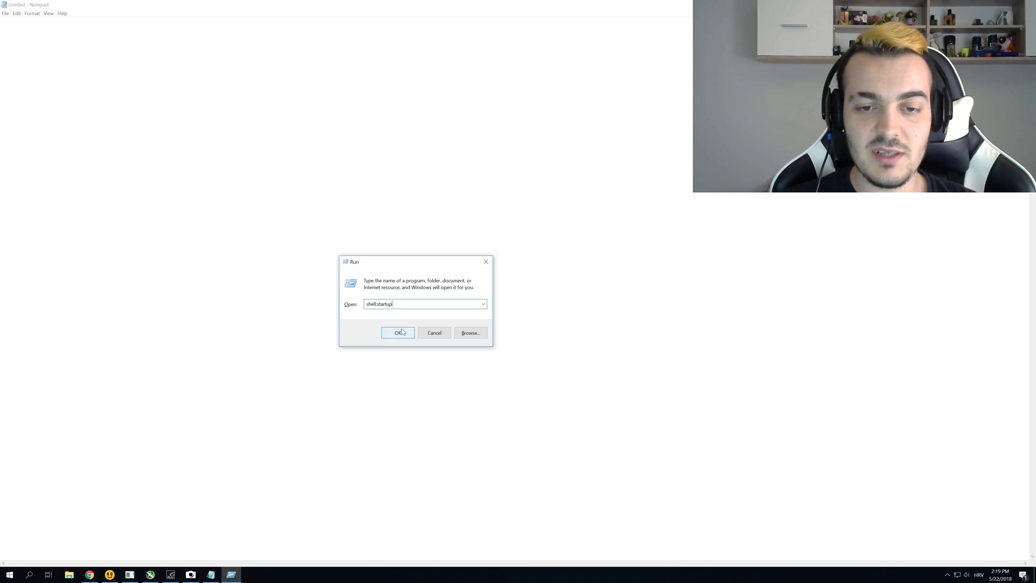
{"action": "left_click", "coordinate": [397, 332]}
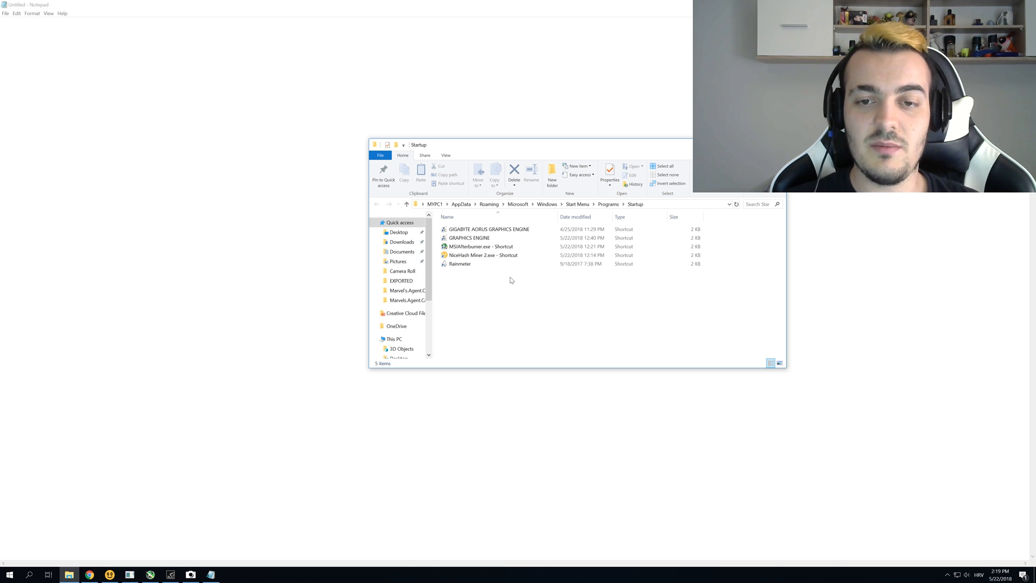
Step: Relaunch NiceHash Miner from its NiceHash Miner 2.exe shortcut in the Startup folder
{"action": "left_click", "coordinate": [488, 229]}
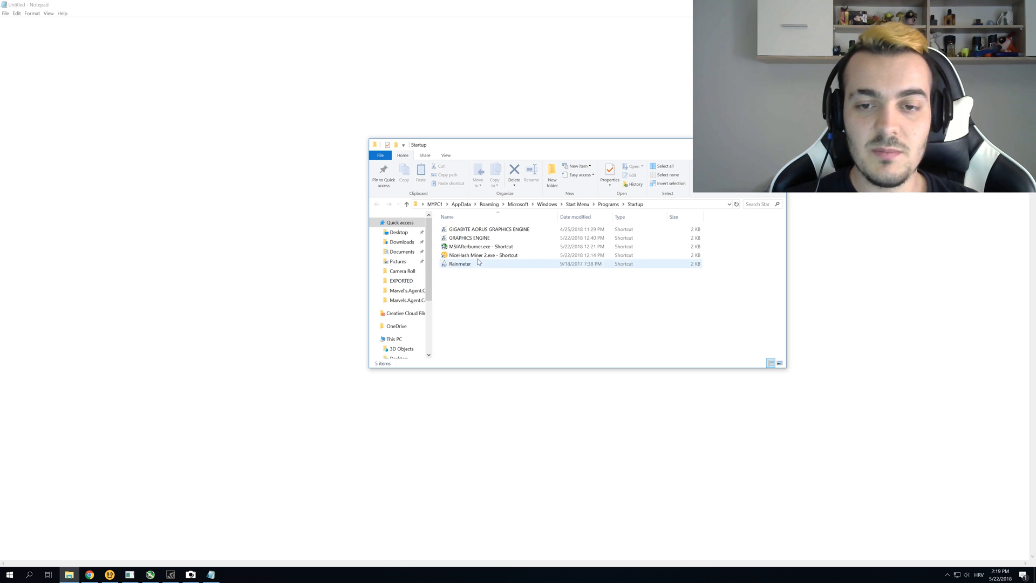
{"action": "mouse_move", "coordinate": [483, 254]}
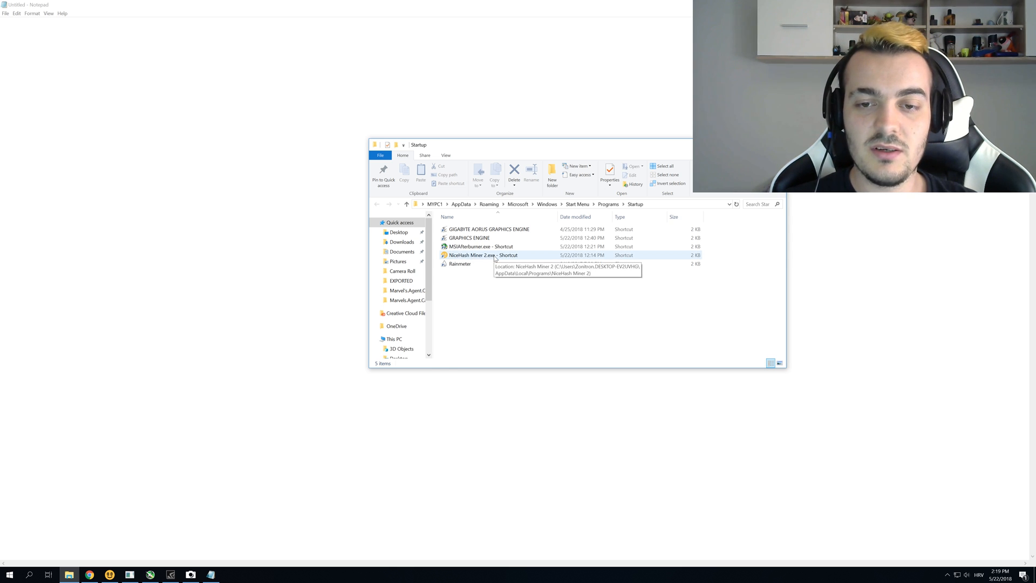
{"action": "left_click", "coordinate": [483, 255]}
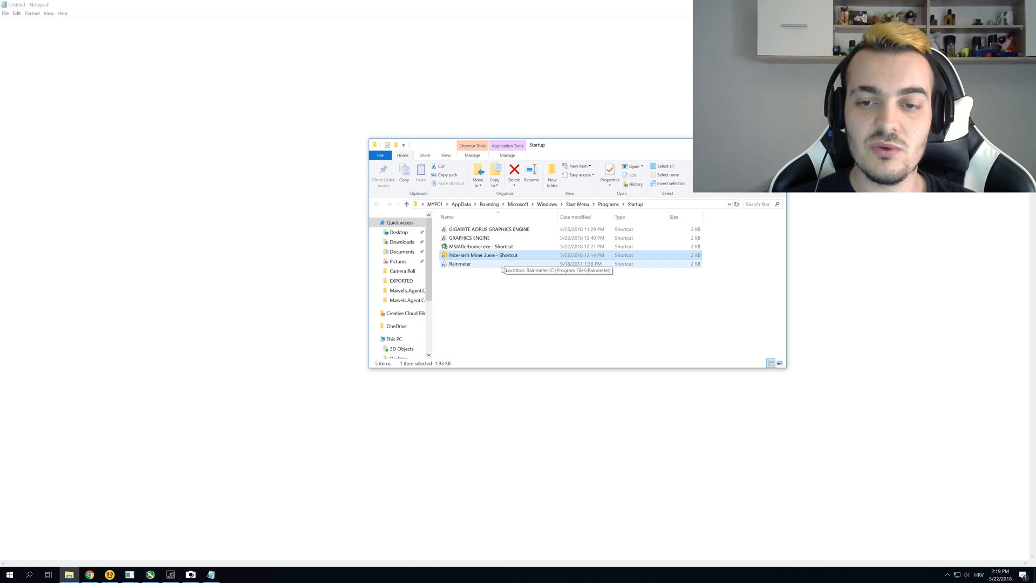
{"action": "mouse_move", "coordinate": [505, 284]}
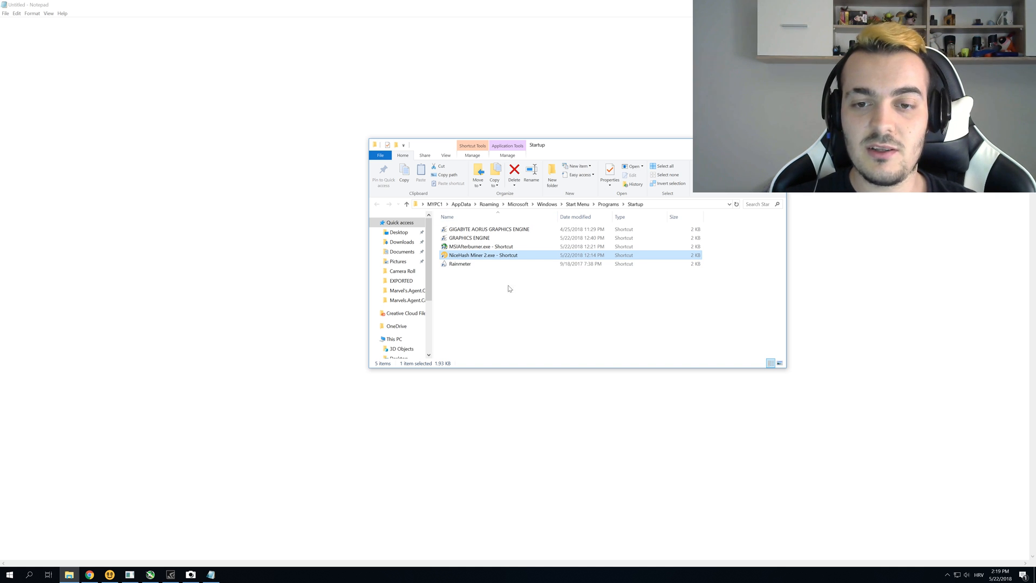
{"action": "mouse_move", "coordinate": [488, 290]}
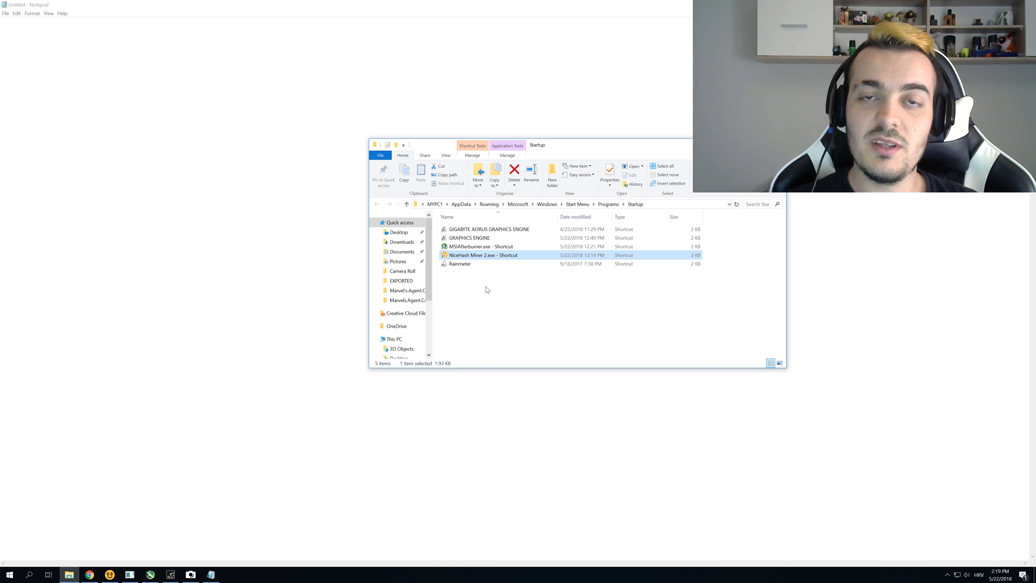
{"action": "double_click", "coordinate": [483, 254]}
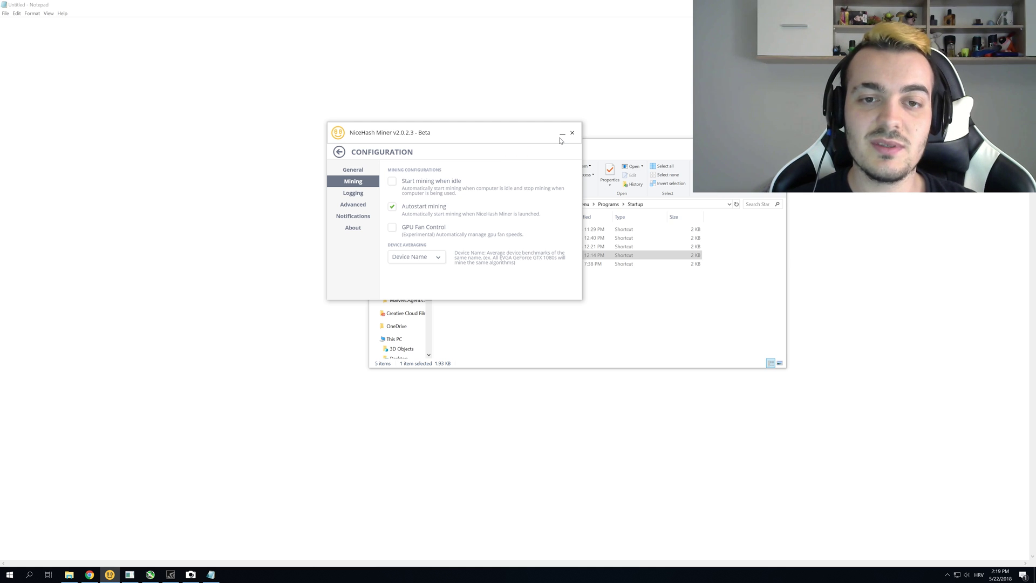
Step: Minimize the miner so the Startup folder's MSIAfterburner.exe shortcut is in view
{"action": "left_click", "coordinate": [572, 132]}
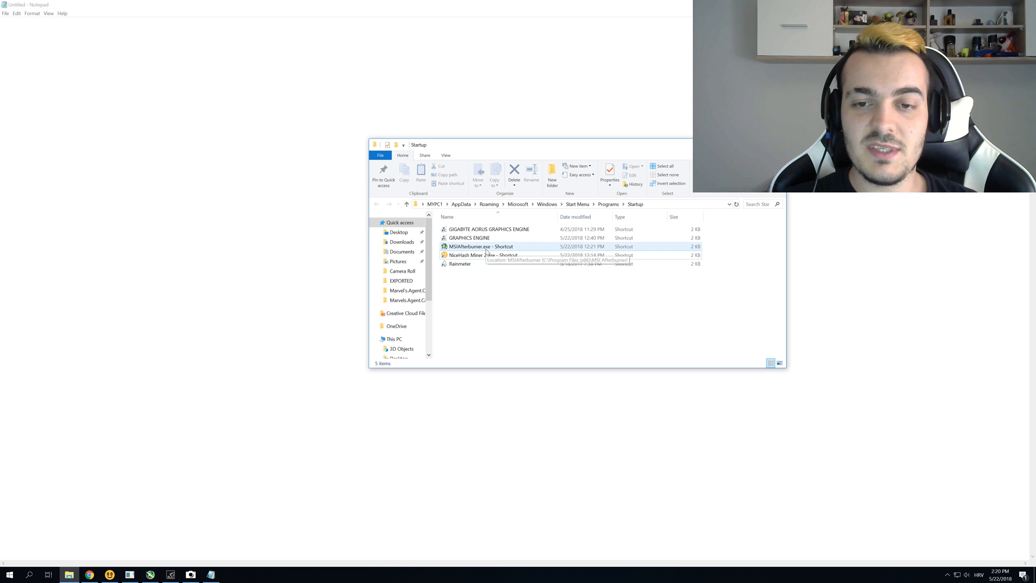
{"action": "mouse_move", "coordinate": [516, 250]}
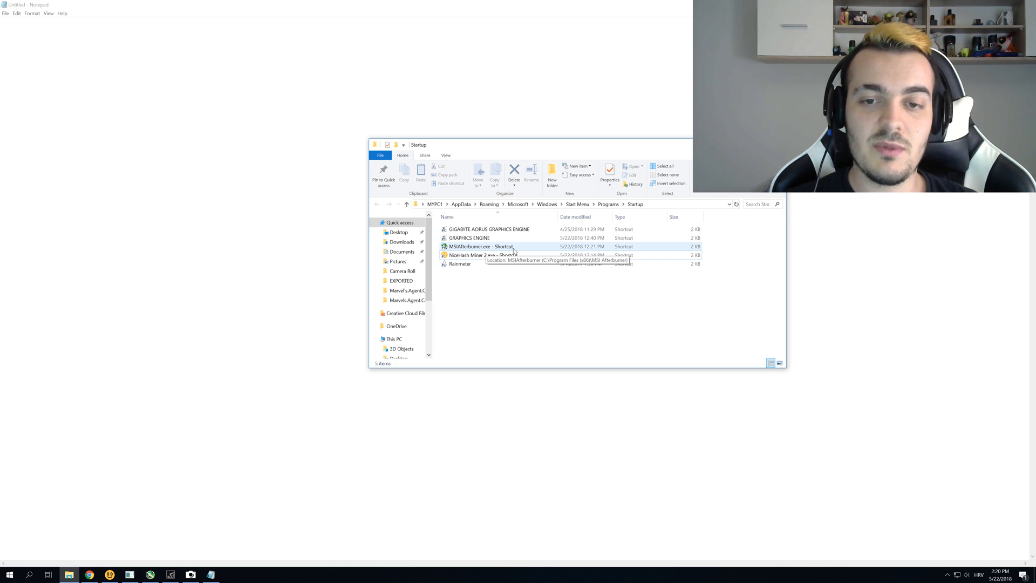
{"action": "mouse_move", "coordinate": [440, 370]}
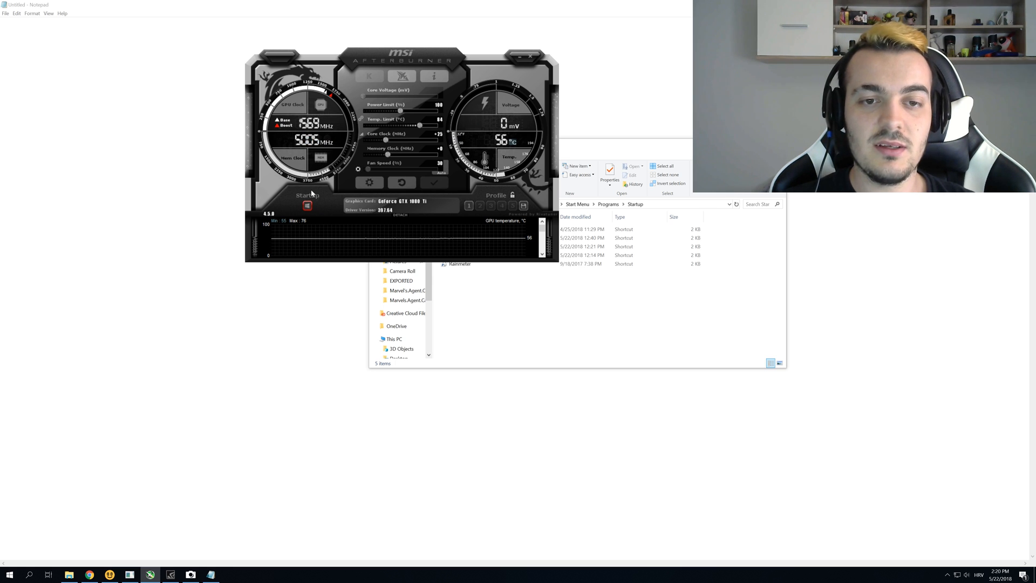
{"action": "mouse_move", "coordinate": [320, 211]}
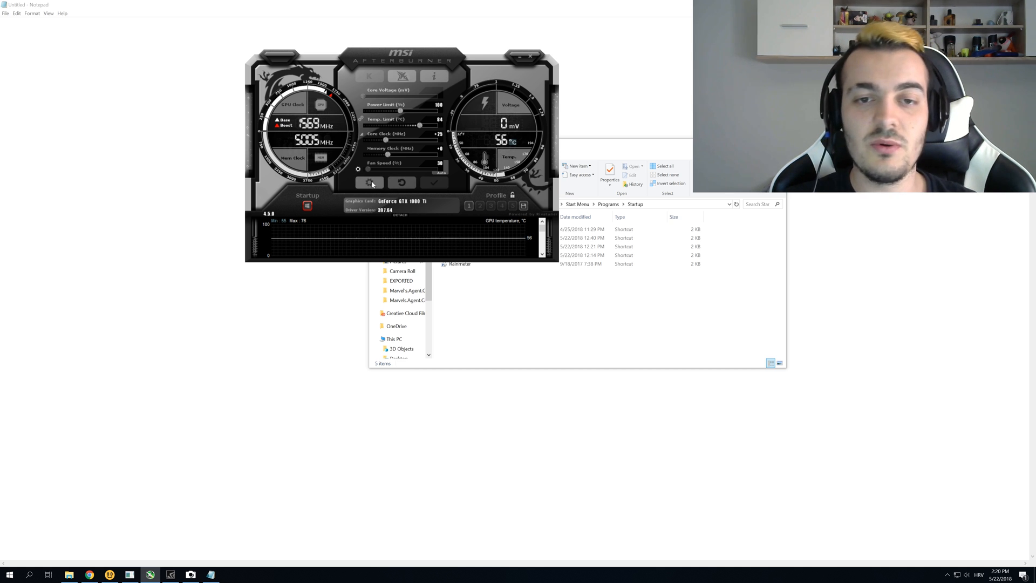
Step: Keep Start with Windows ticked in Afterburner's General properties and confirm with OK
{"action": "left_click", "coordinate": [370, 183]}
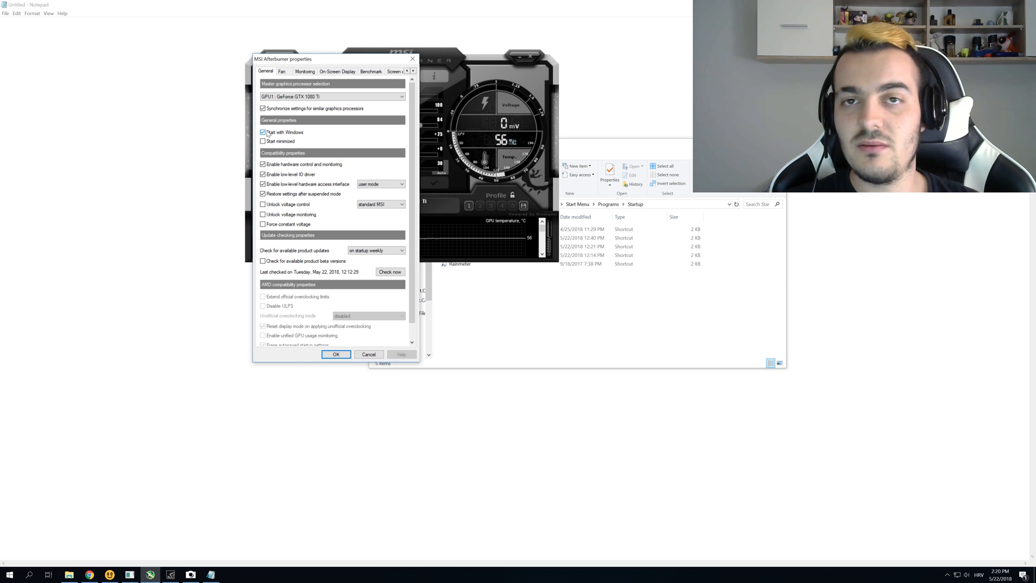
{"action": "mouse_move", "coordinate": [283, 132]}
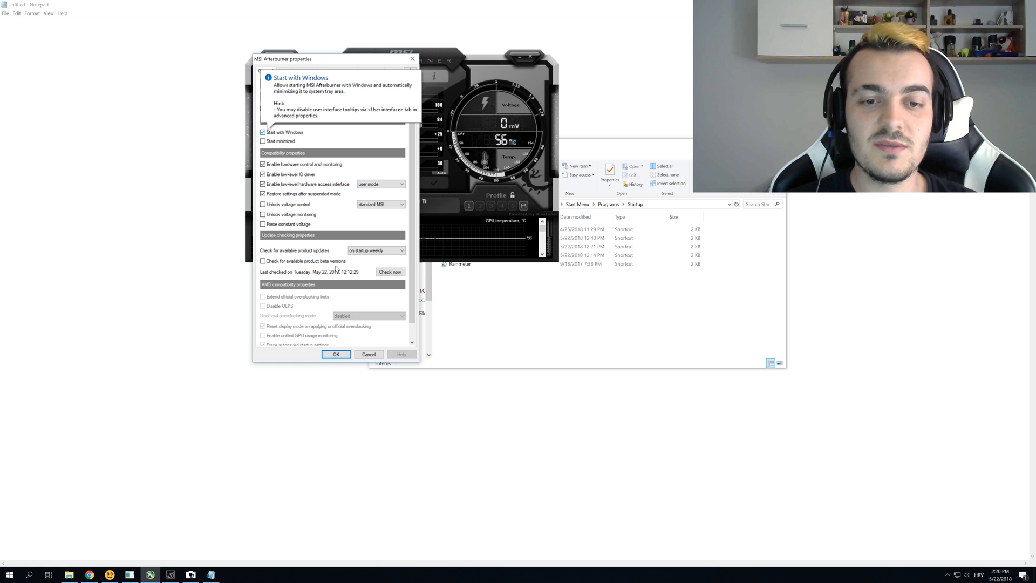
{"action": "left_click", "coordinate": [335, 354]}
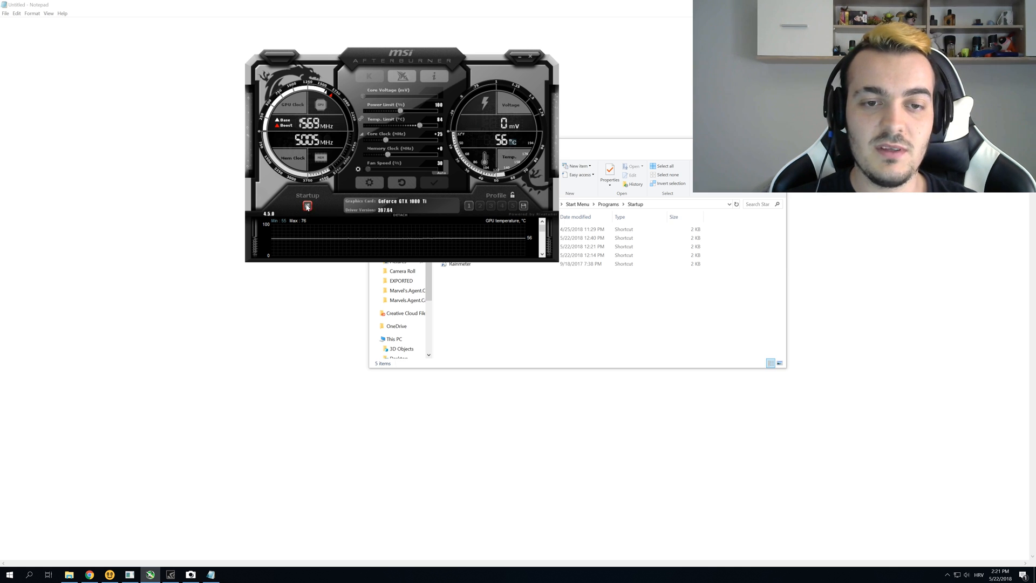
{"action": "mouse_move", "coordinate": [330, 202]}
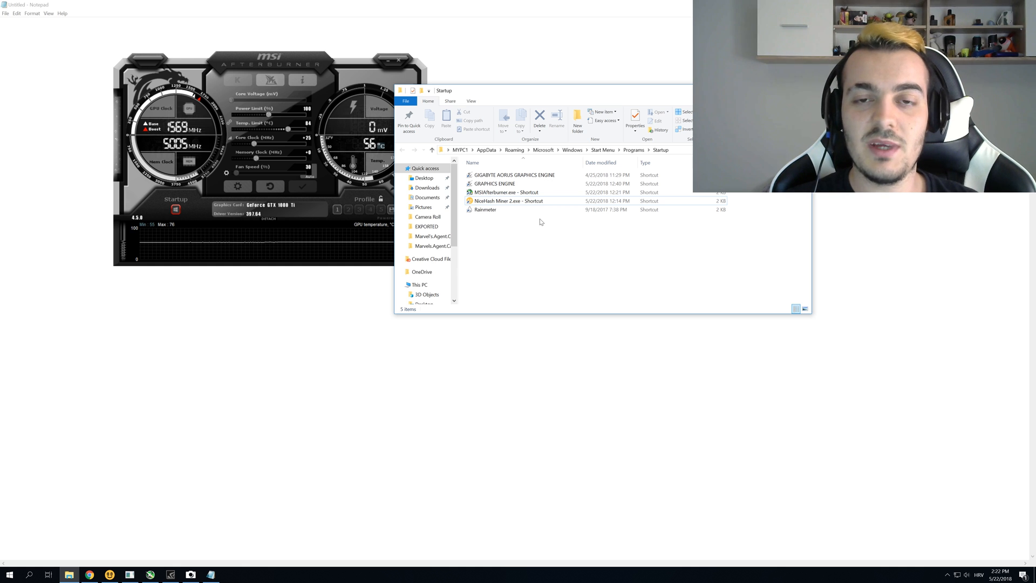
{"action": "left_click", "coordinate": [507, 192]}
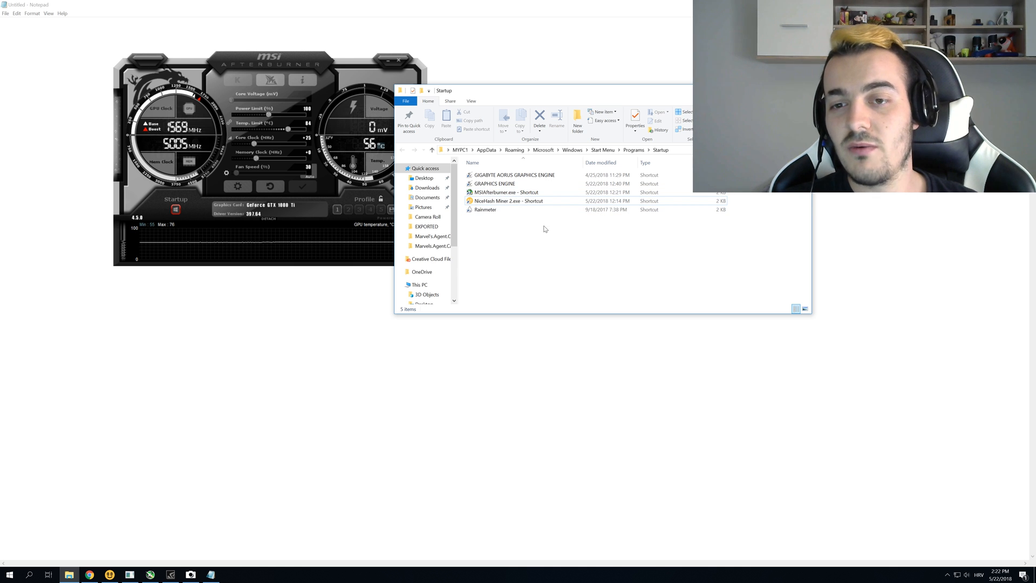
{"action": "mouse_move", "coordinate": [508, 201]}
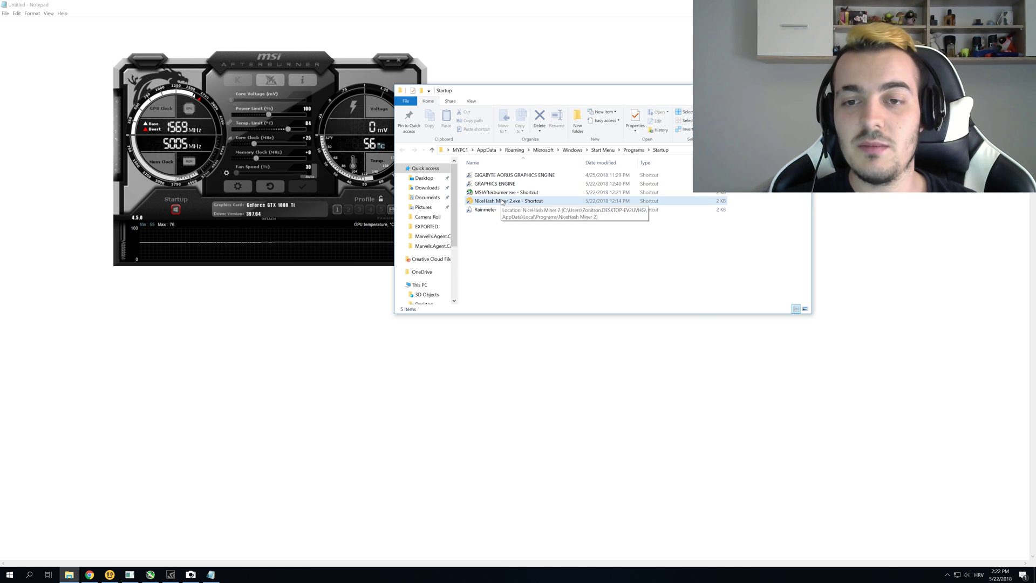